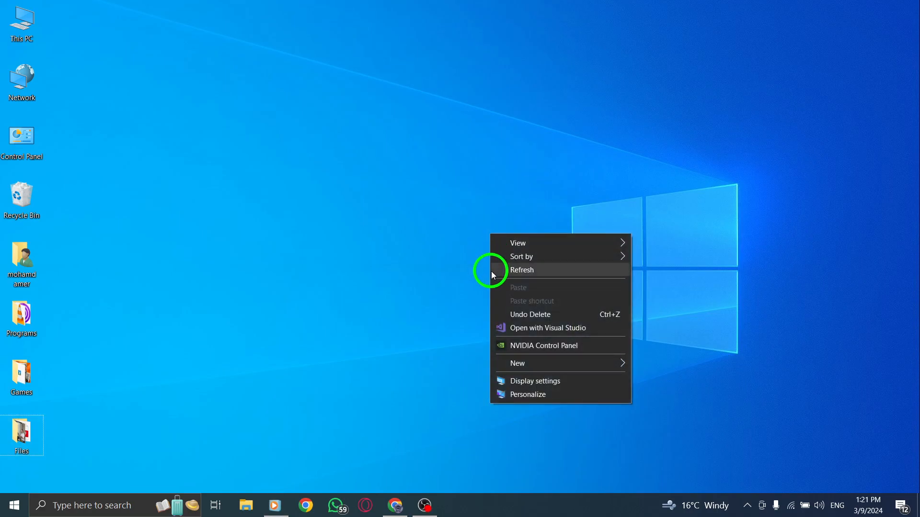
Reach Settings and privacy from the home feed via the More menu.
click(521, 270)
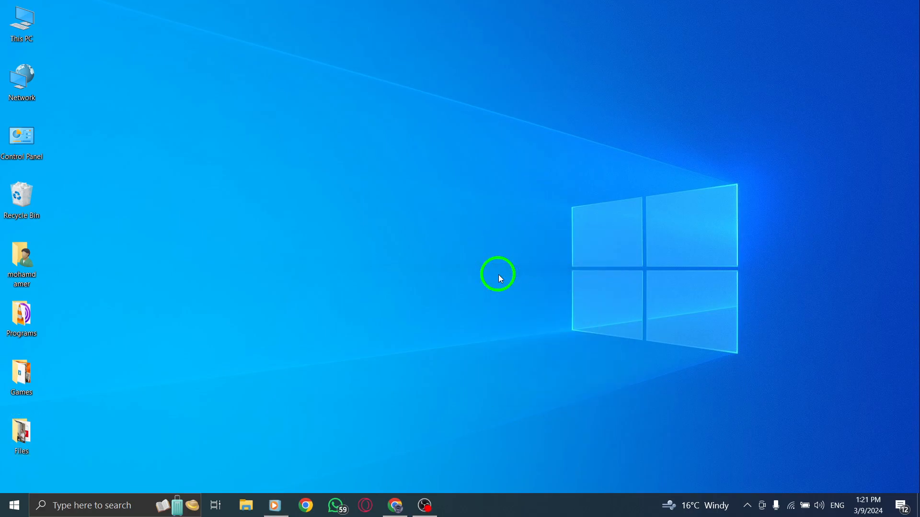
mouse_move(384, 258)
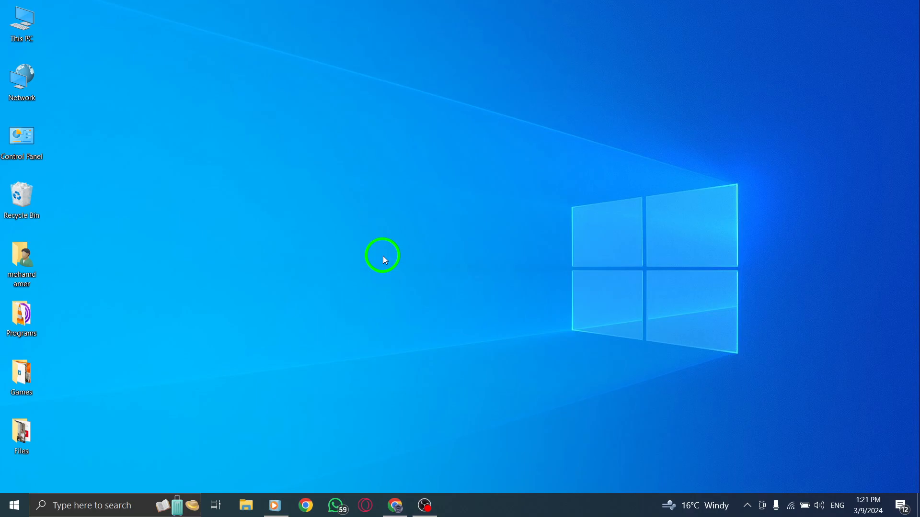
mouse_move(426, 251)
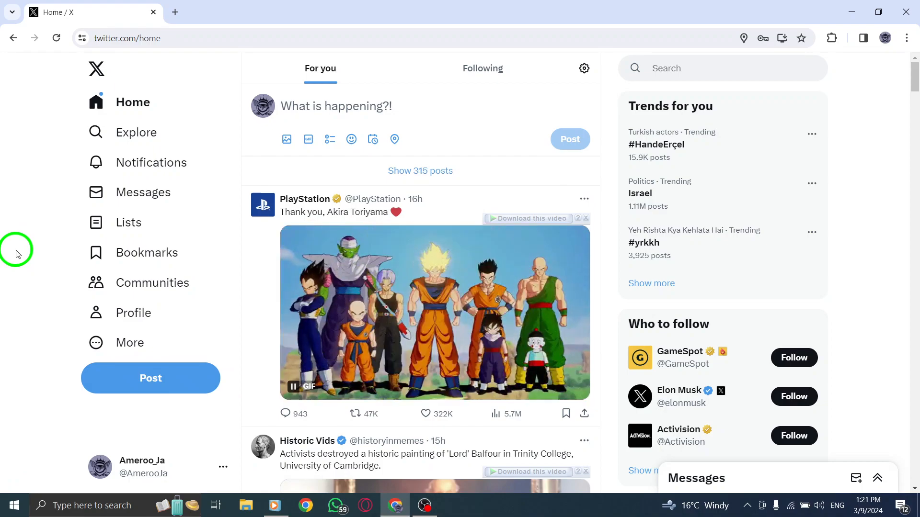
mouse_move(31, 305)
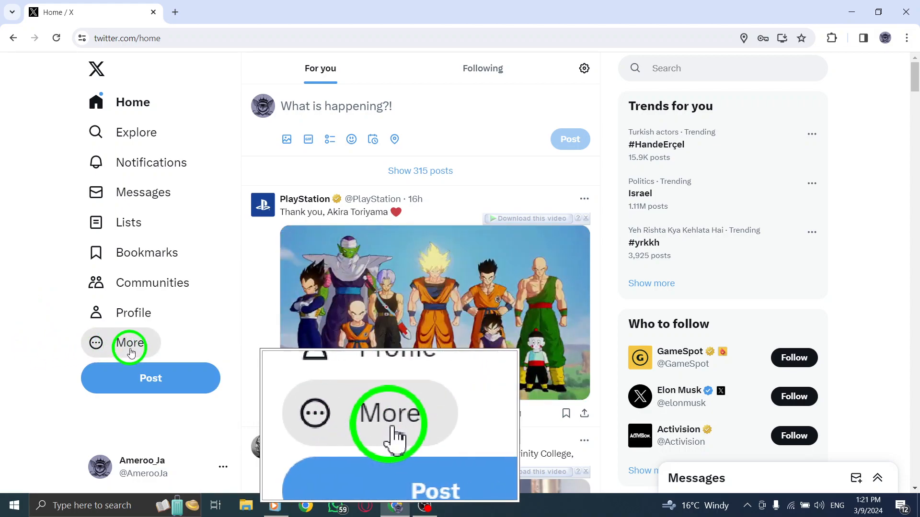
click(129, 343)
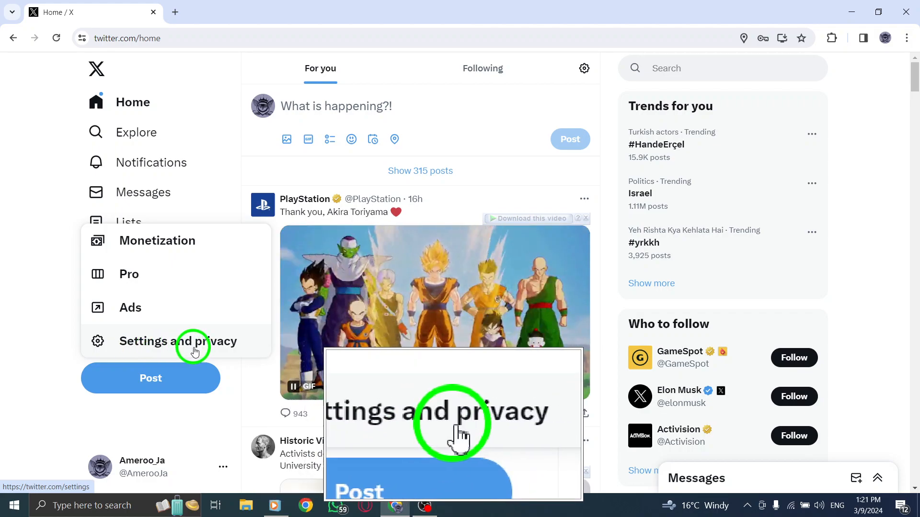
click(178, 341)
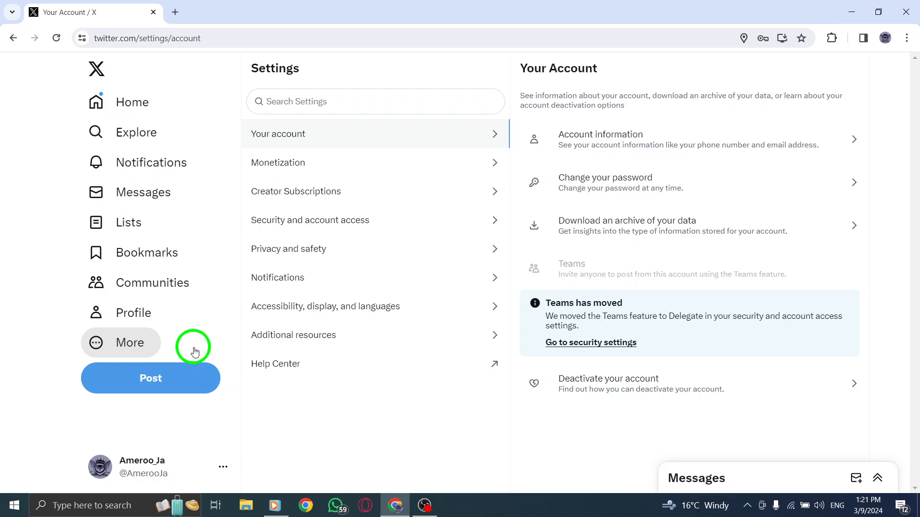
mouse_move(260, 241)
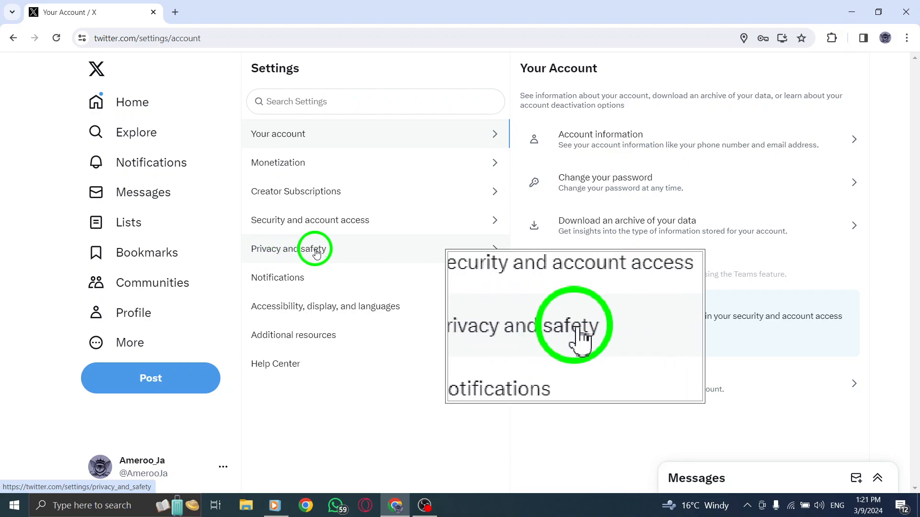
Enter Privacy and safety, then the Audience, media and tagging settings.
click(289, 248)
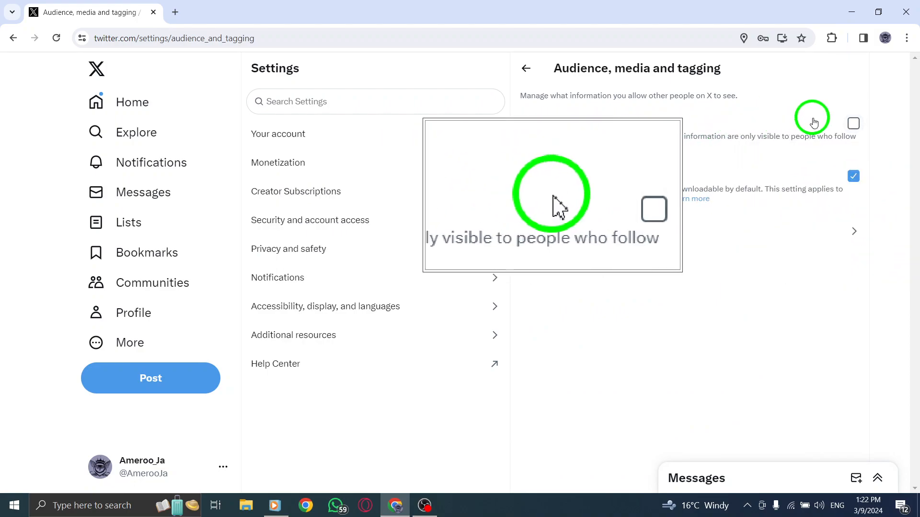
Turn on Protect your posts and confirm, so only followers see posts.
click(853, 124)
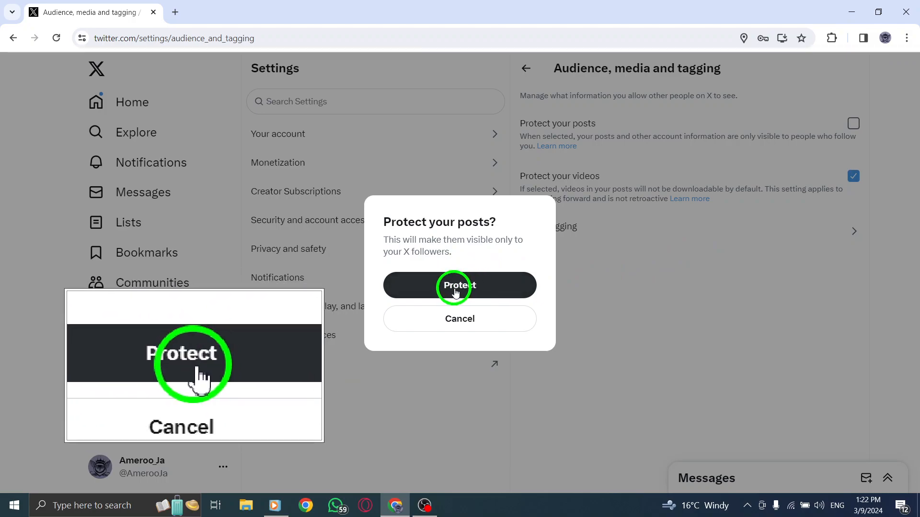
click(459, 286)
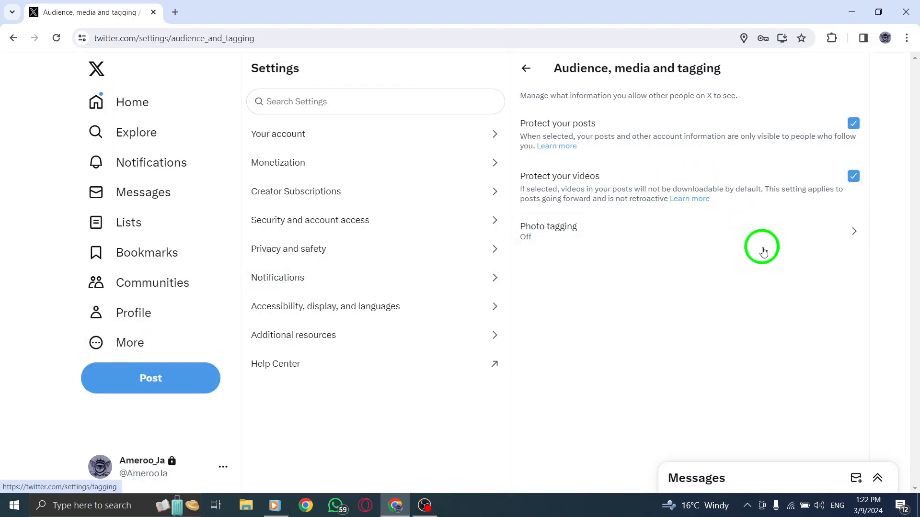
mouse_move(432, 143)
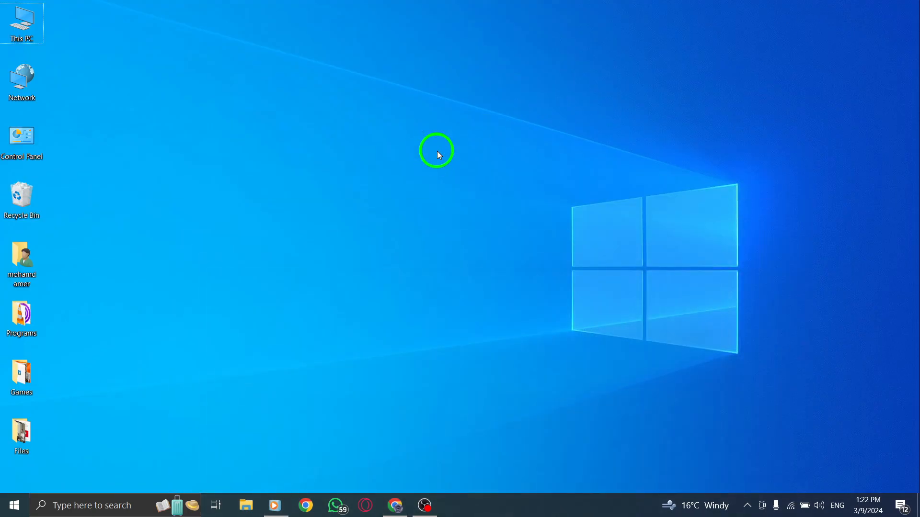
mouse_move(451, 215)
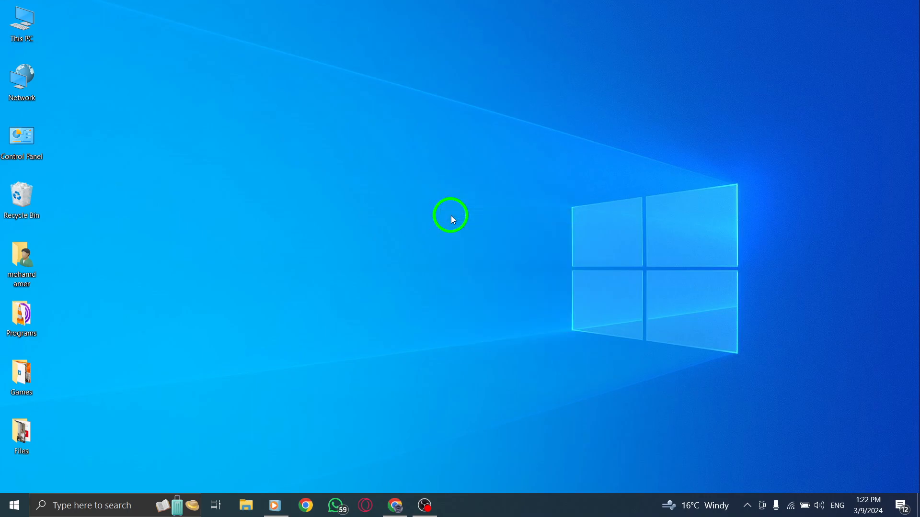